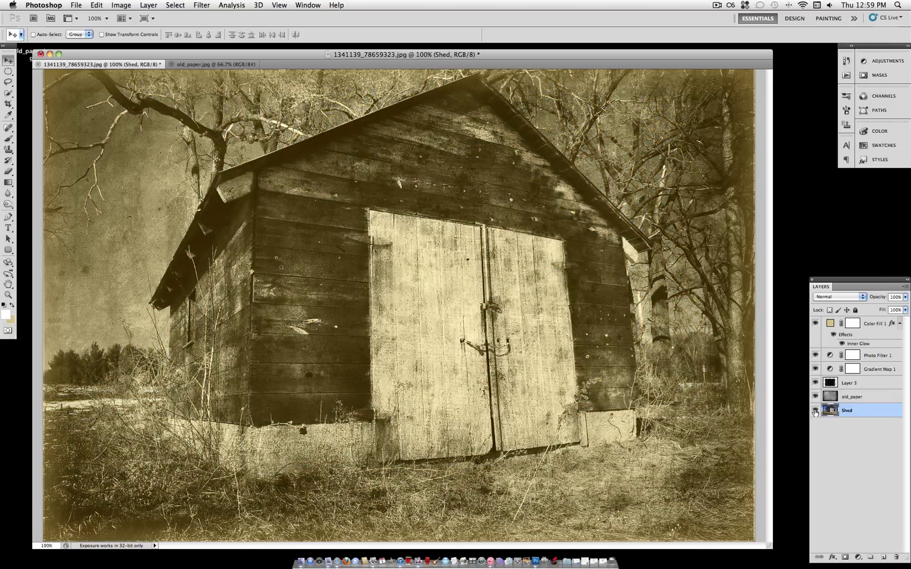
Revert the shed document so only the original colour Shed layer remains
click(852, 397)
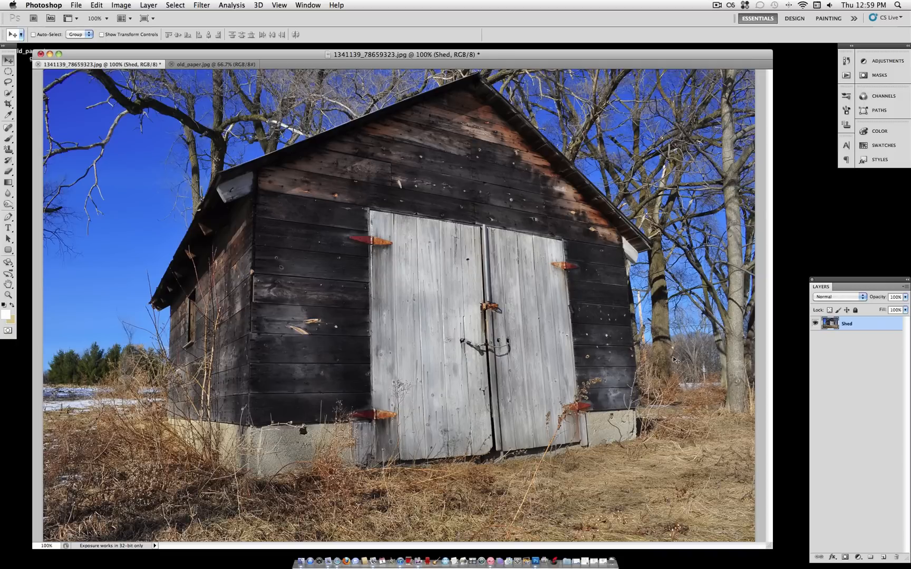
mouse_move(608, 321)
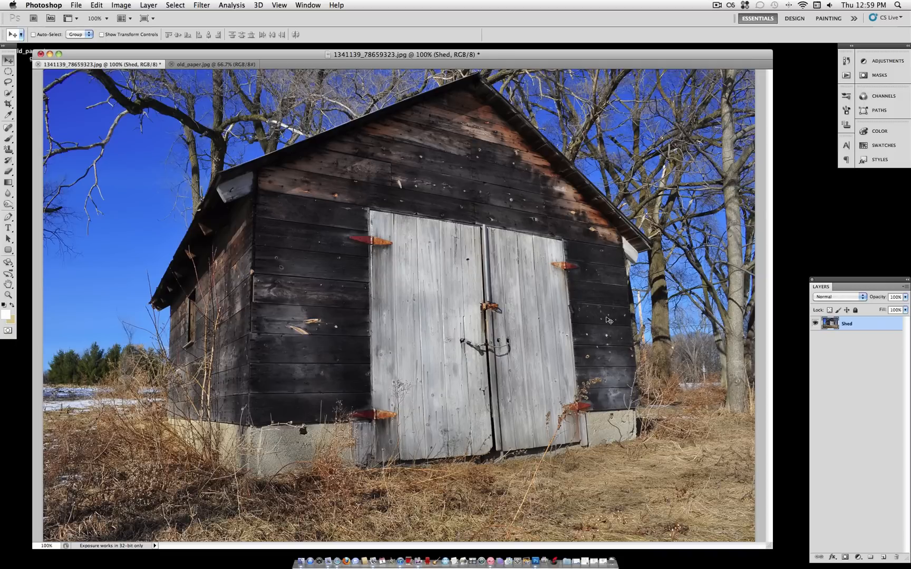
mouse_move(598, 315)
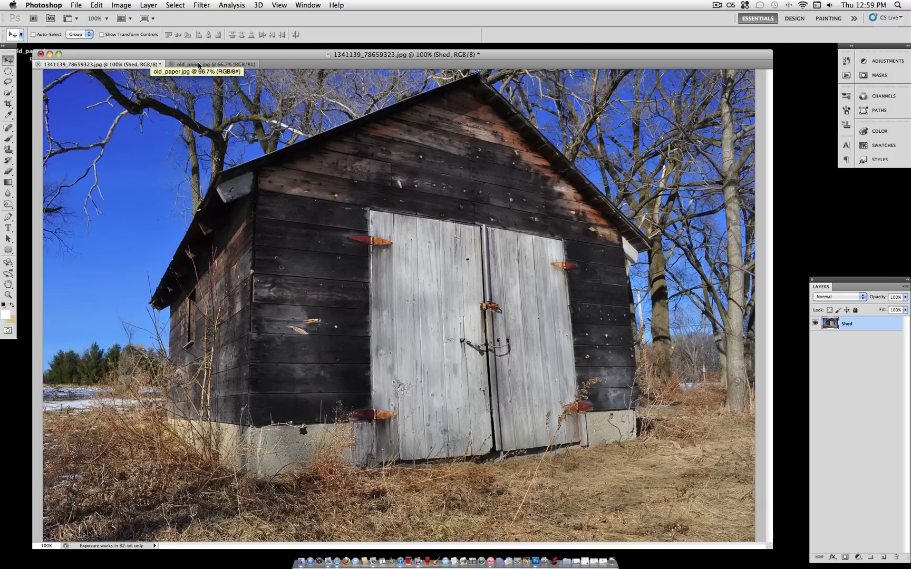
Switch to the old_paper.jpg texture document
click(214, 64)
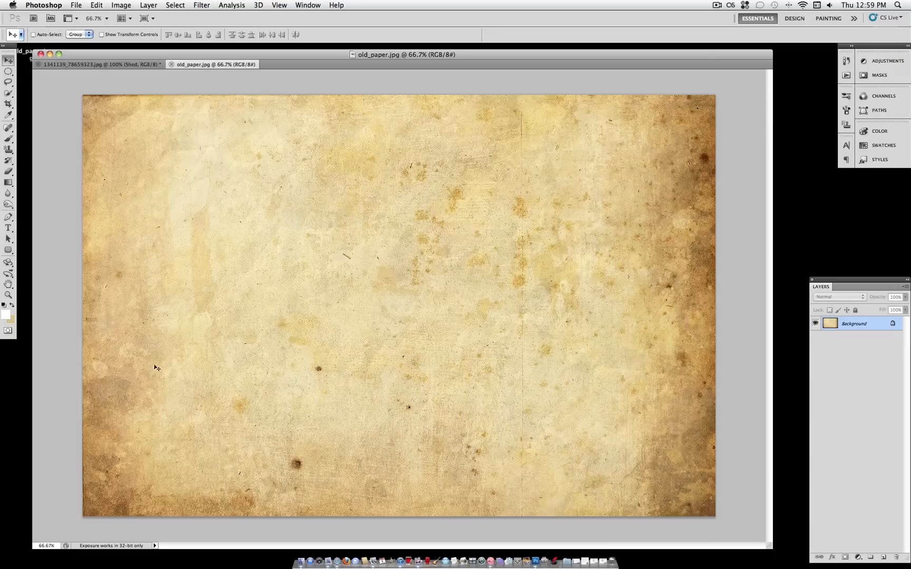
mouse_move(628, 211)
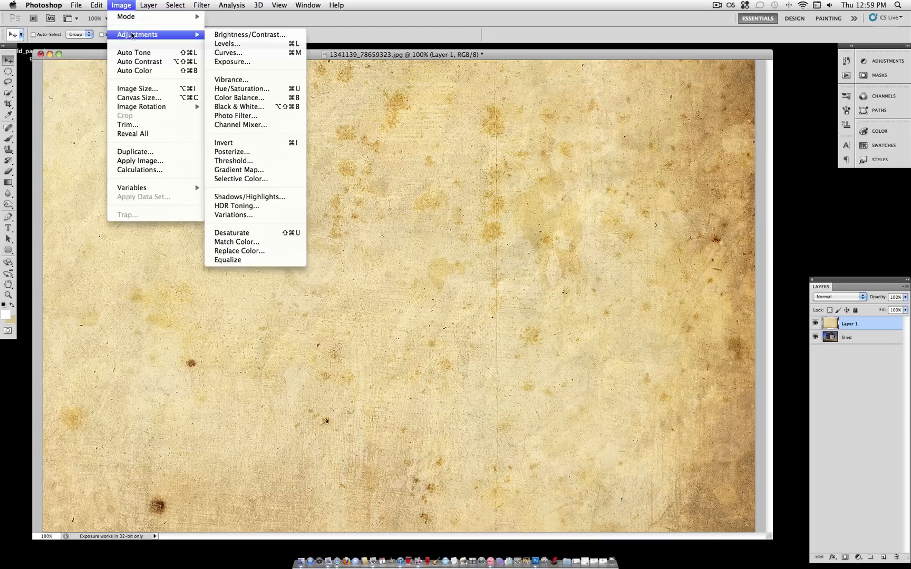
mouse_move(273, 195)
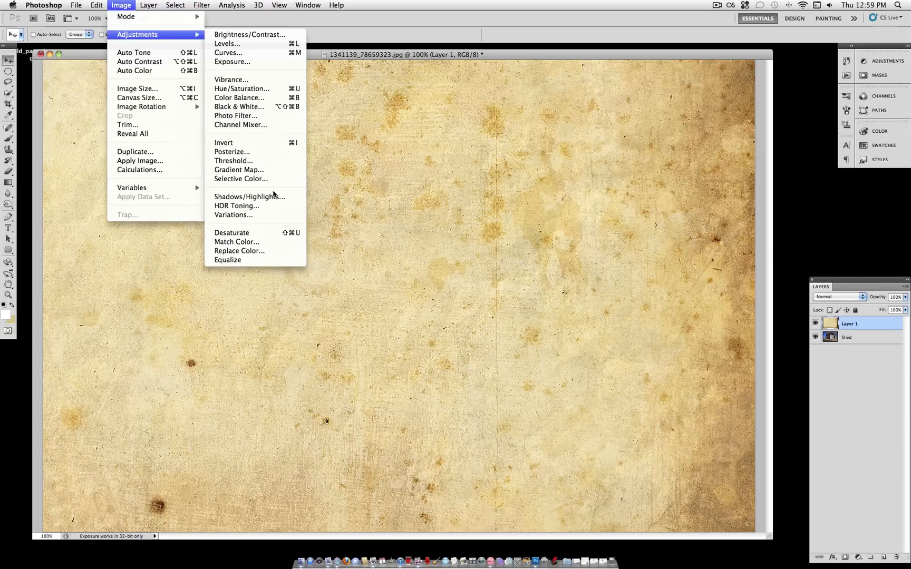
Desaturate the paper texture and apply Levels with midtones 0.38 and white point 232
click(231, 232)
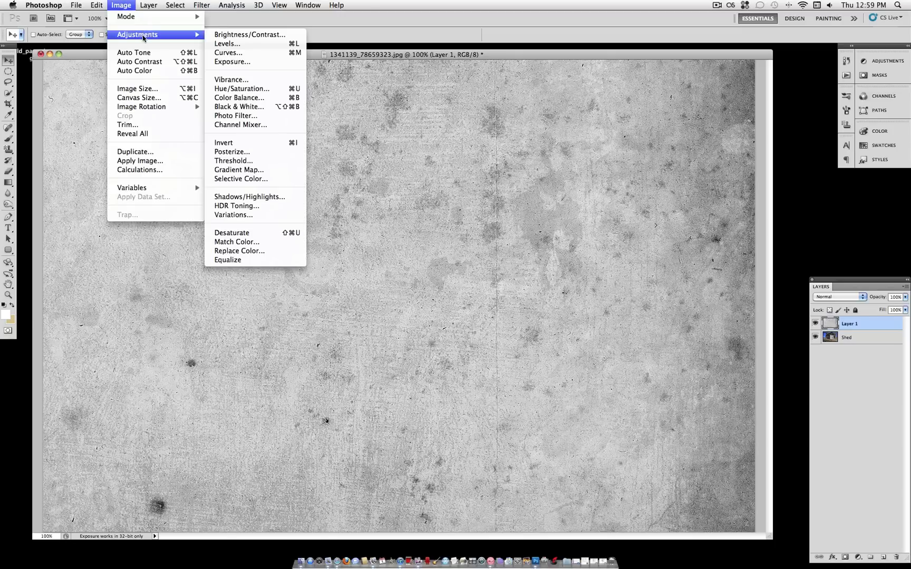
mouse_move(145, 37)
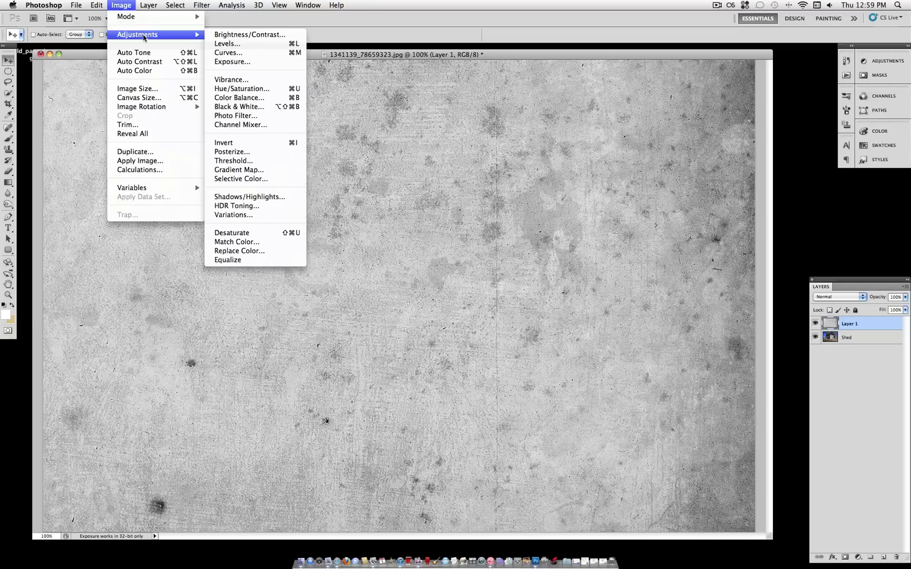
click(226, 43)
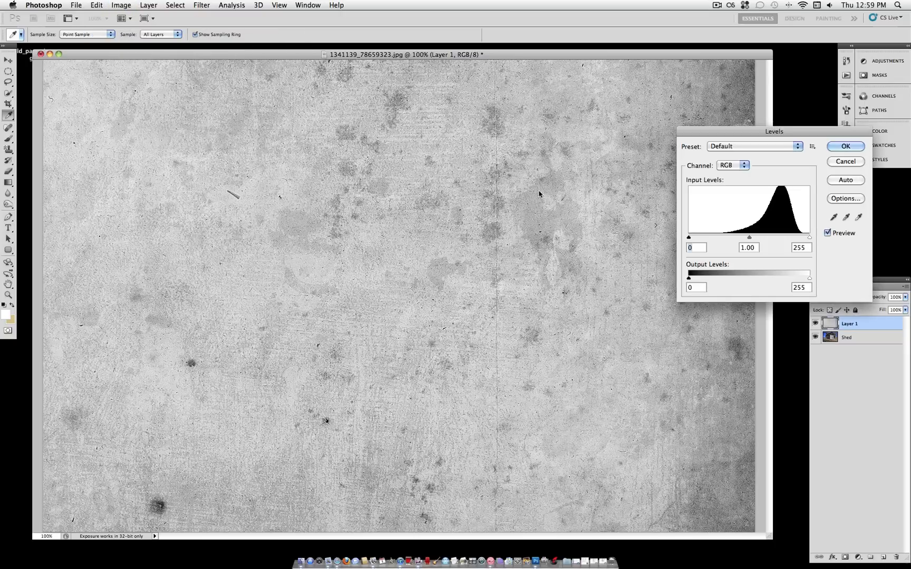
drag(749, 237, 770, 240)
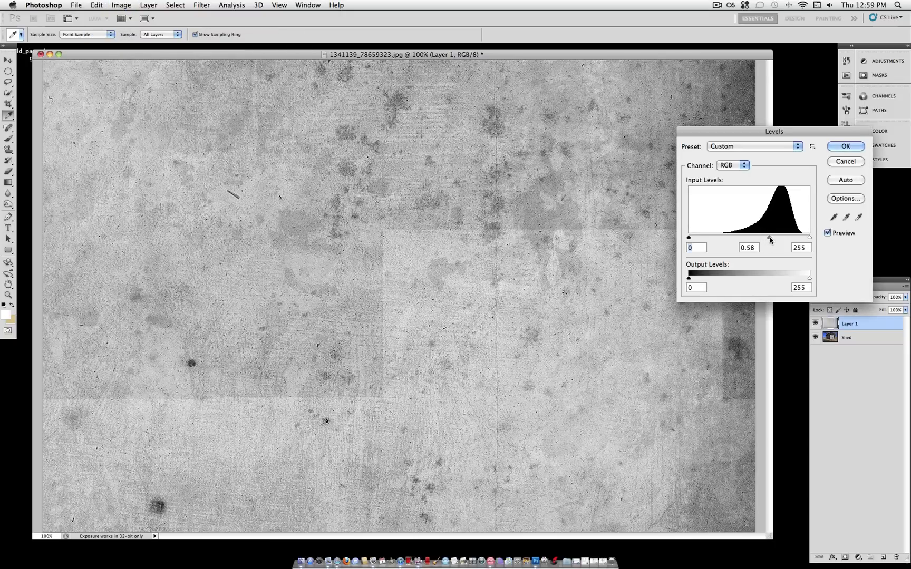
drag(808, 237, 797, 238)
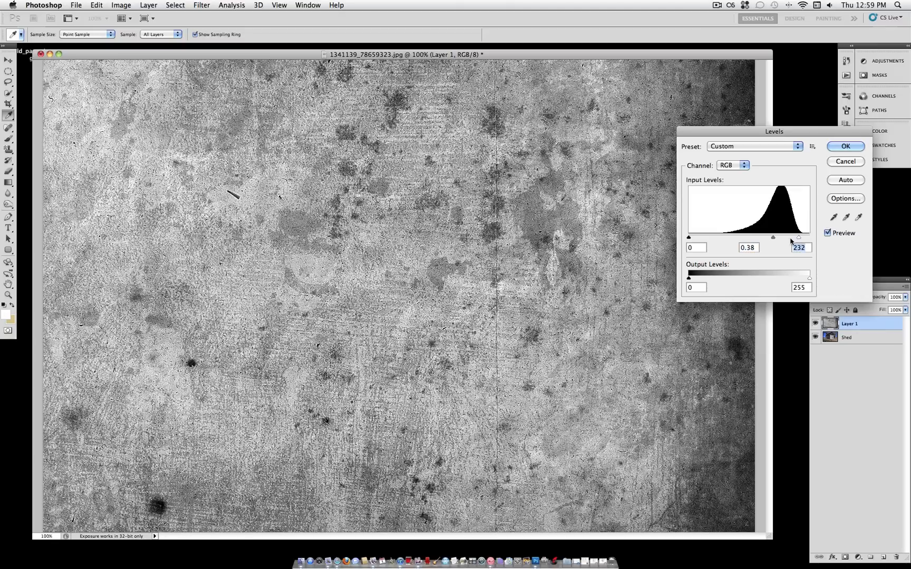
click(844, 145)
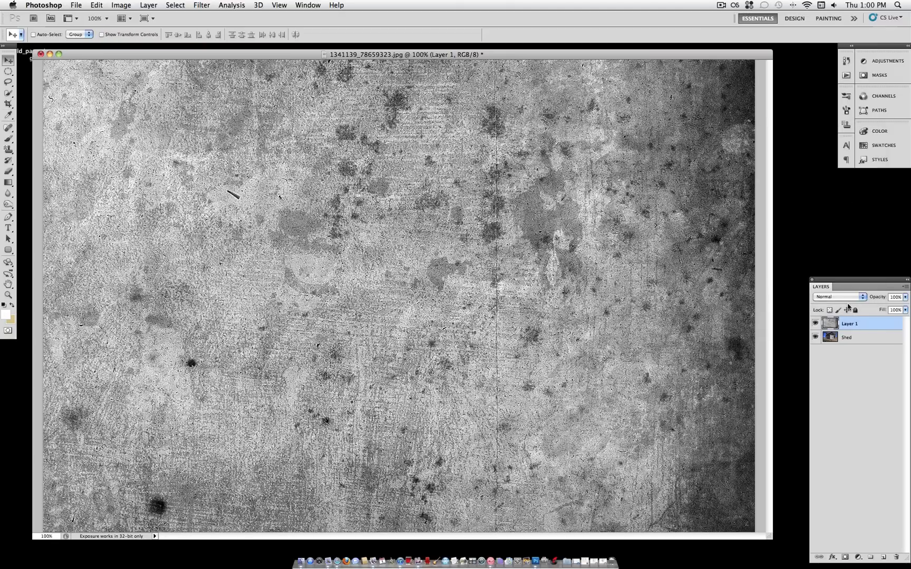
Set the paper texture layer's blend mode to Overlay
click(837, 297)
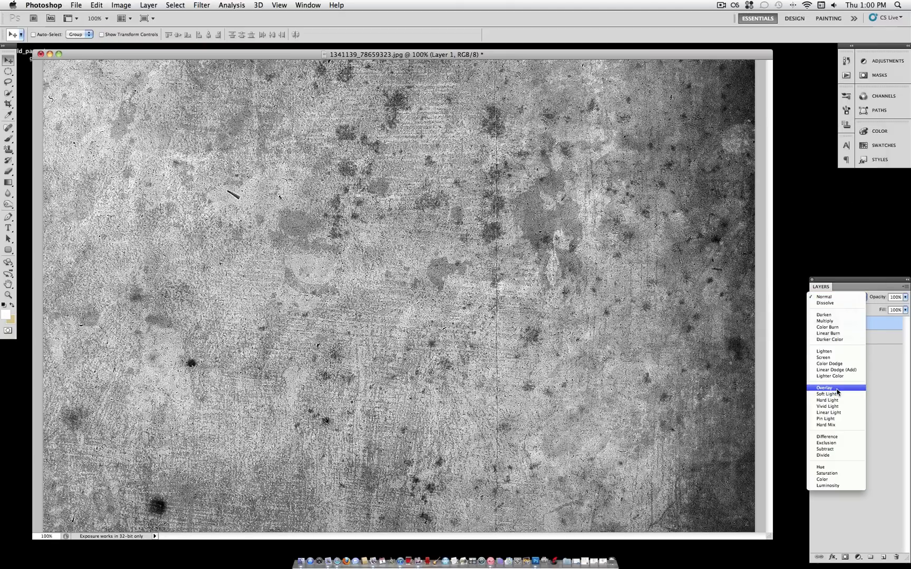
click(824, 387)
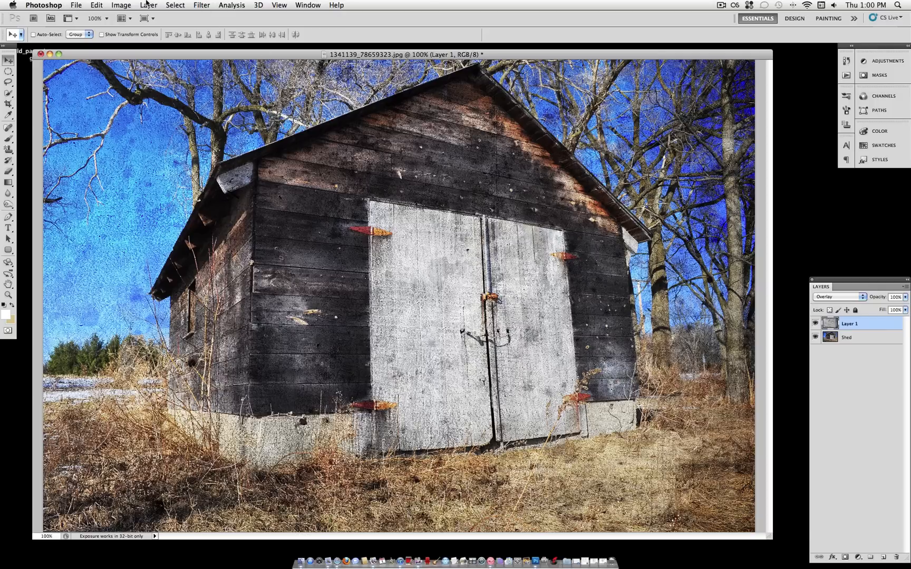
Add a Gradient Map adjustment layer using a dark-to-light gradient preset
click(149, 4)
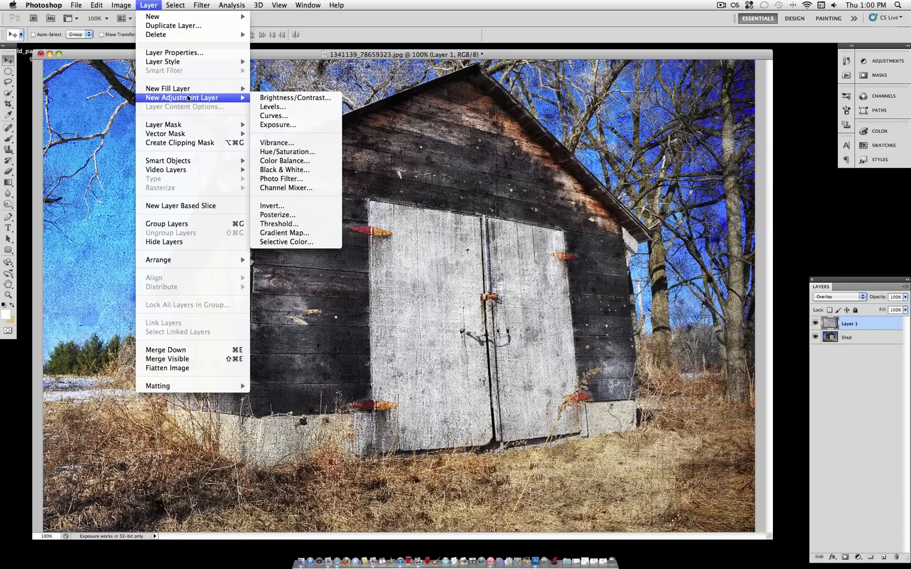
click(283, 232)
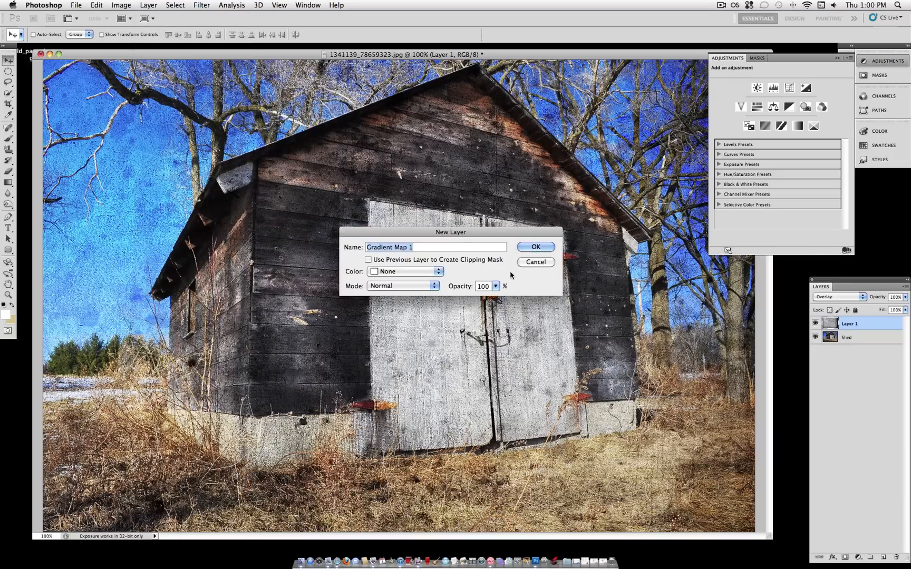
click(533, 247)
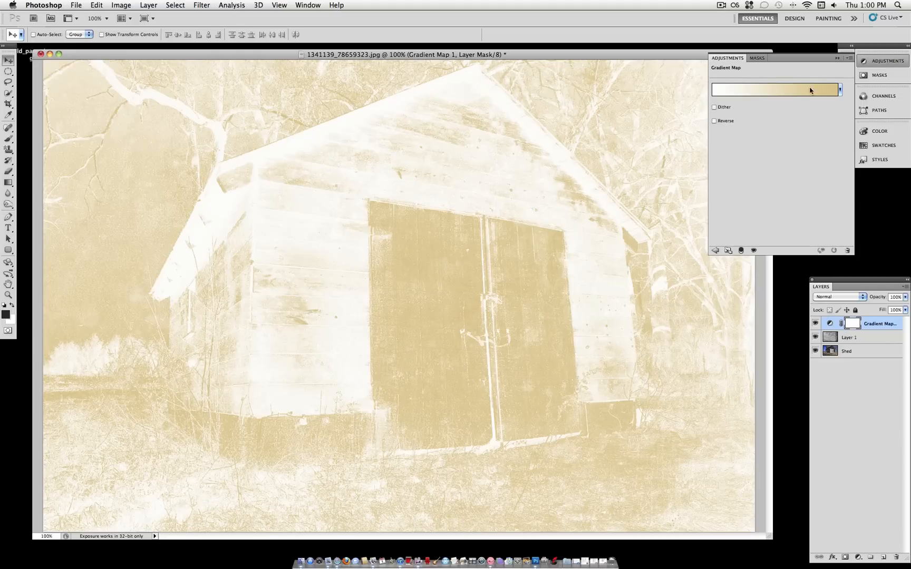
click(839, 90)
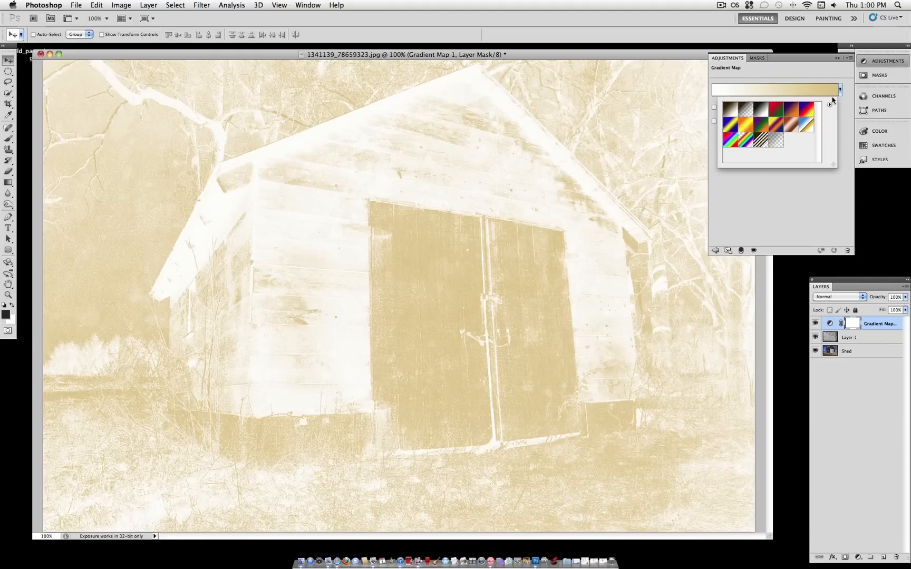
click(728, 113)
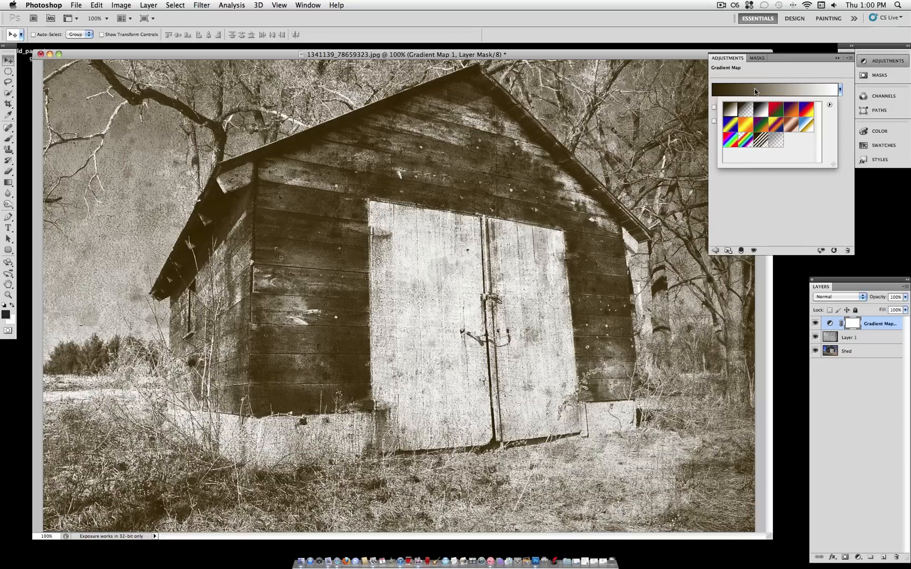
Edit the gradient's dark stop to a dark brown for a brown-to-cream sepia tone
click(776, 89)
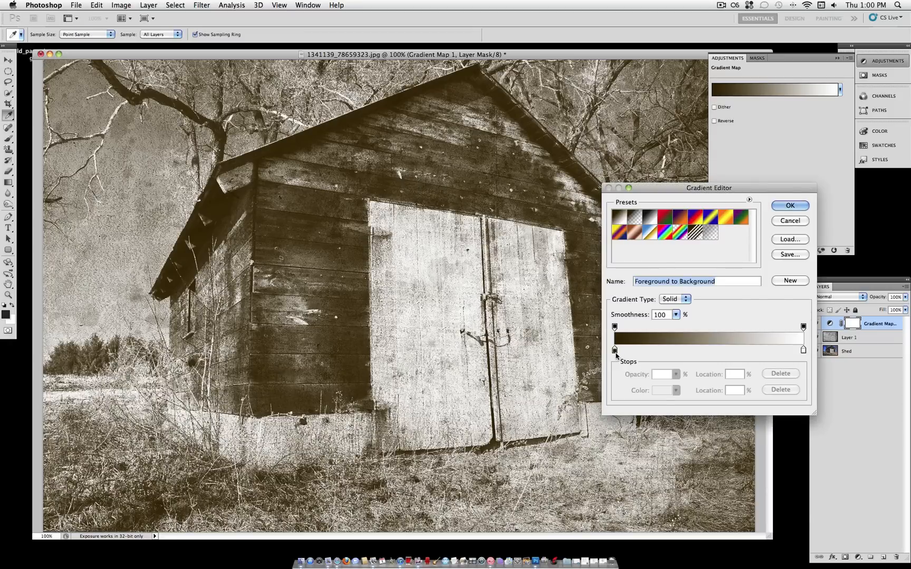
click(615, 350)
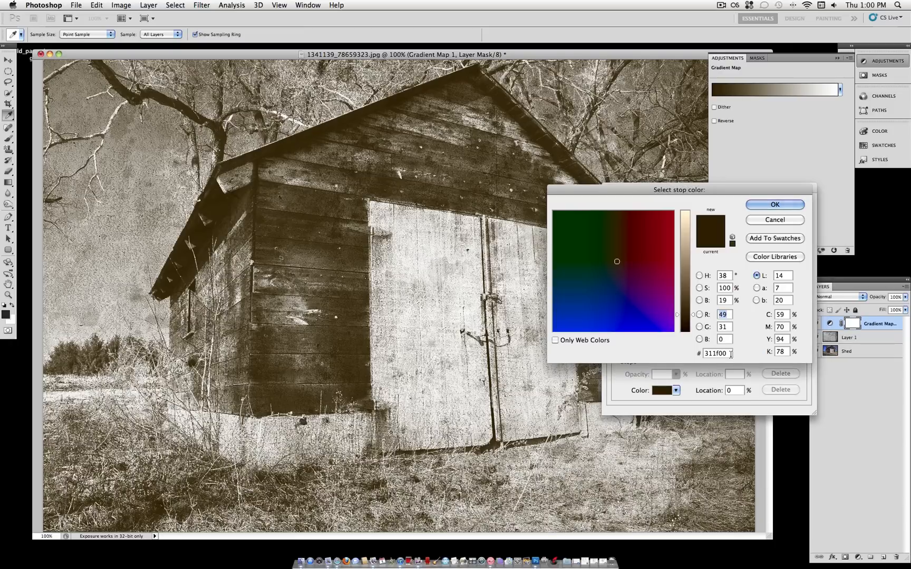
triple_click(716, 353)
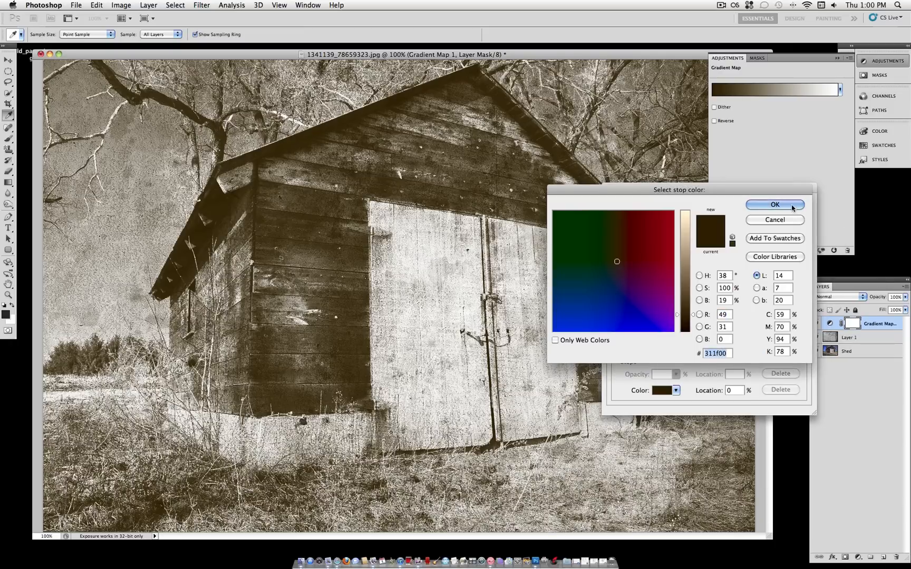
click(774, 204)
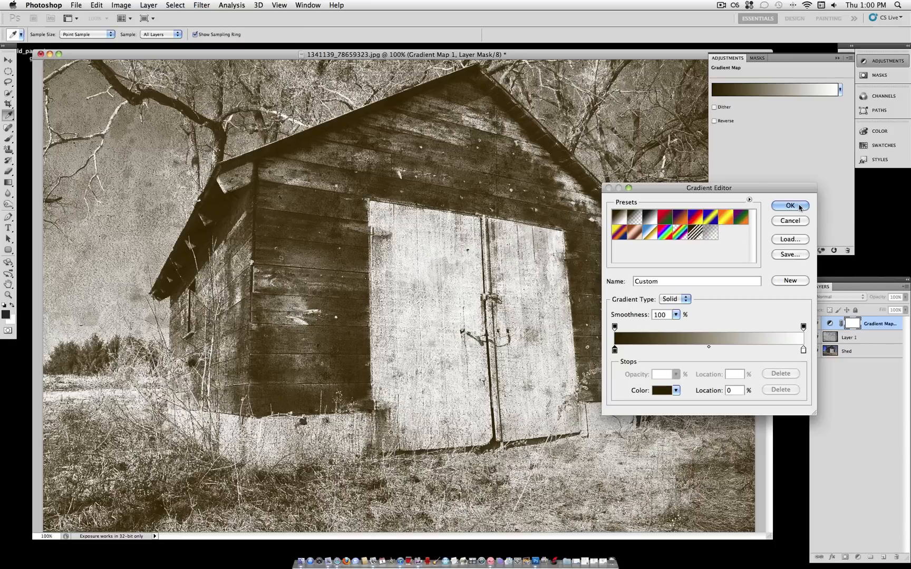
click(788, 205)
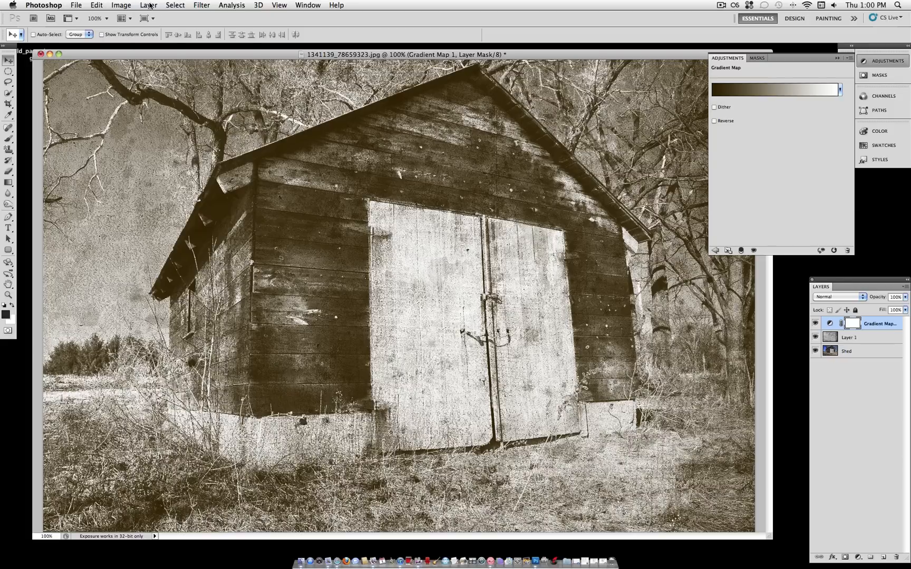
Add a Photo Filter adjustment layer set to Deep Yellow at 40% density
click(148, 4)
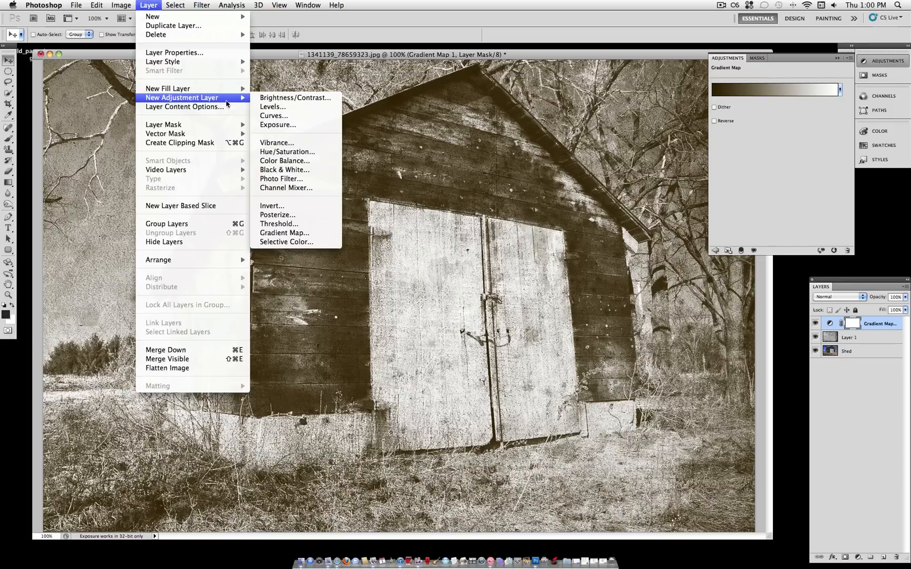
click(280, 178)
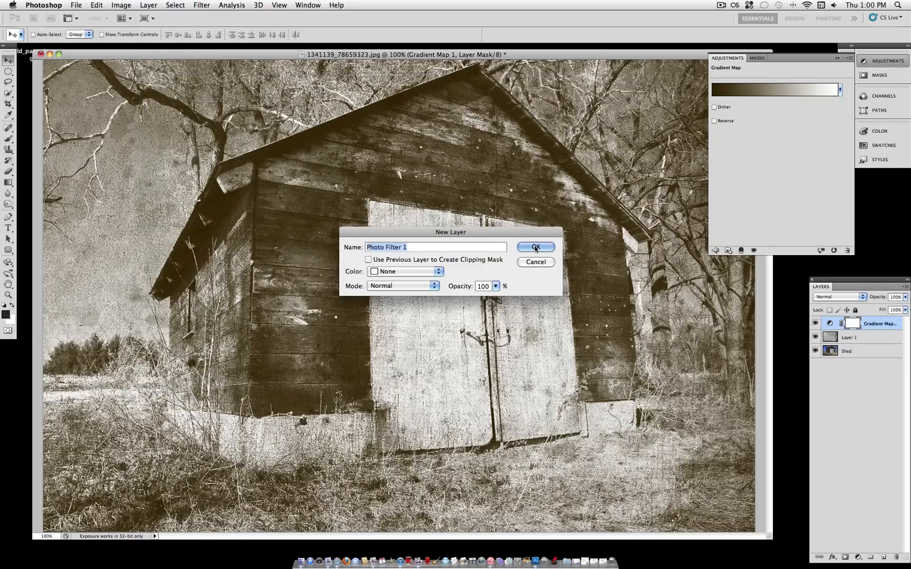
click(535, 247)
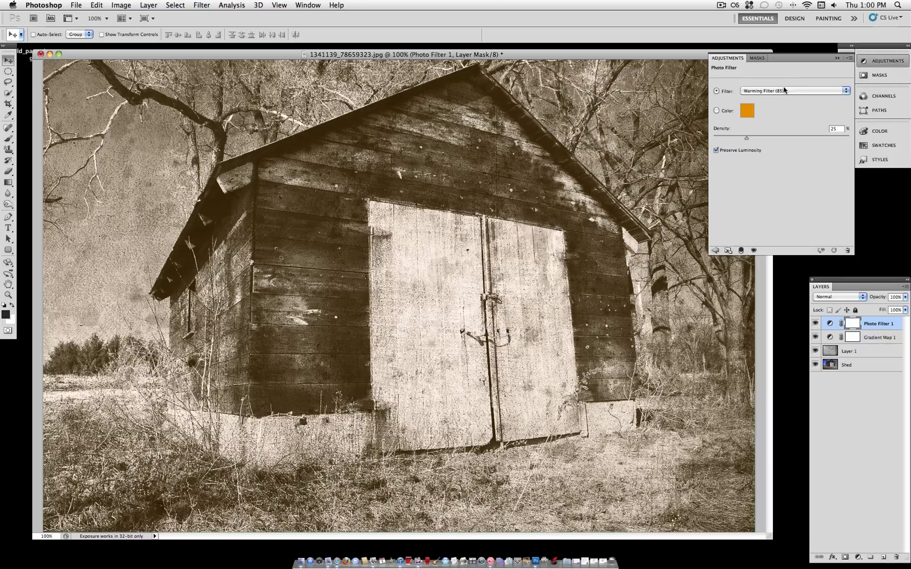
click(792, 91)
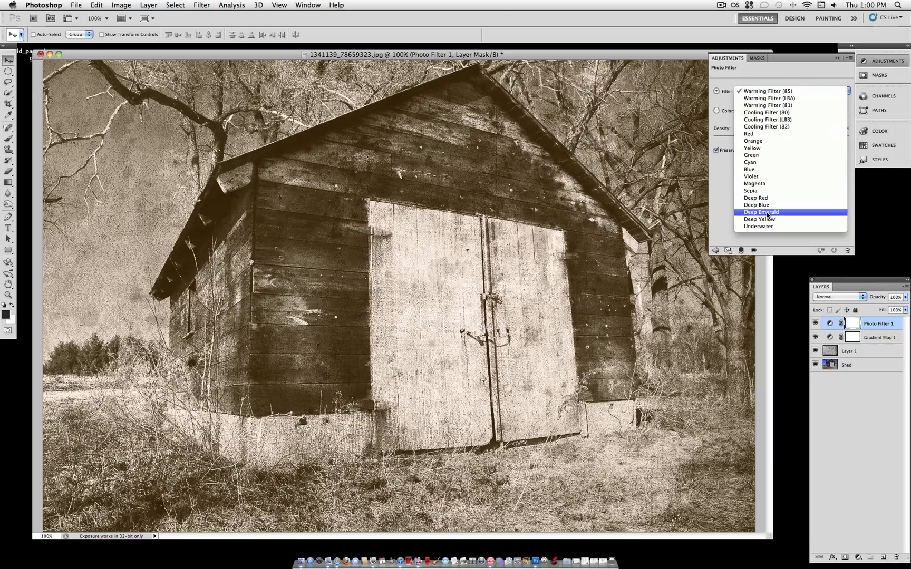
click(759, 219)
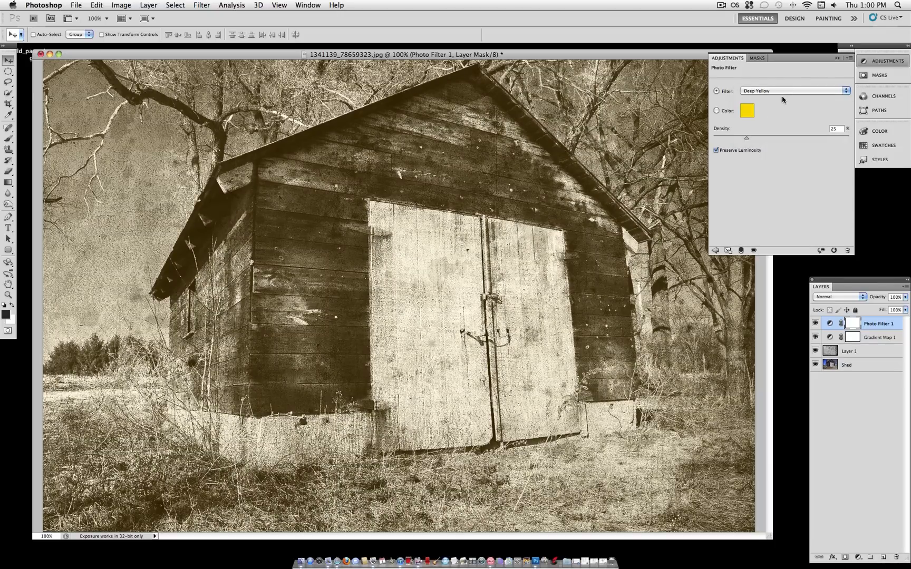
drag(747, 138, 761, 138)
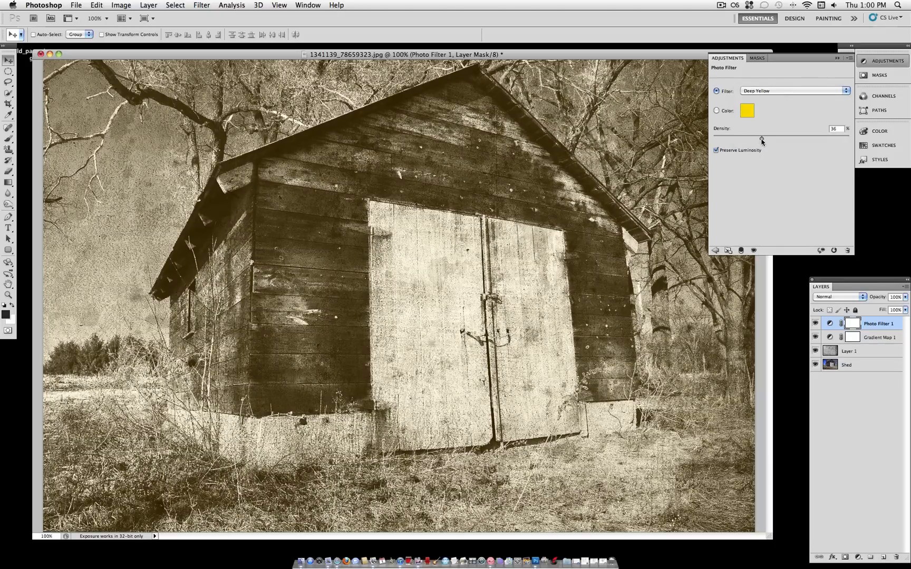
drag(761, 140, 764, 140)
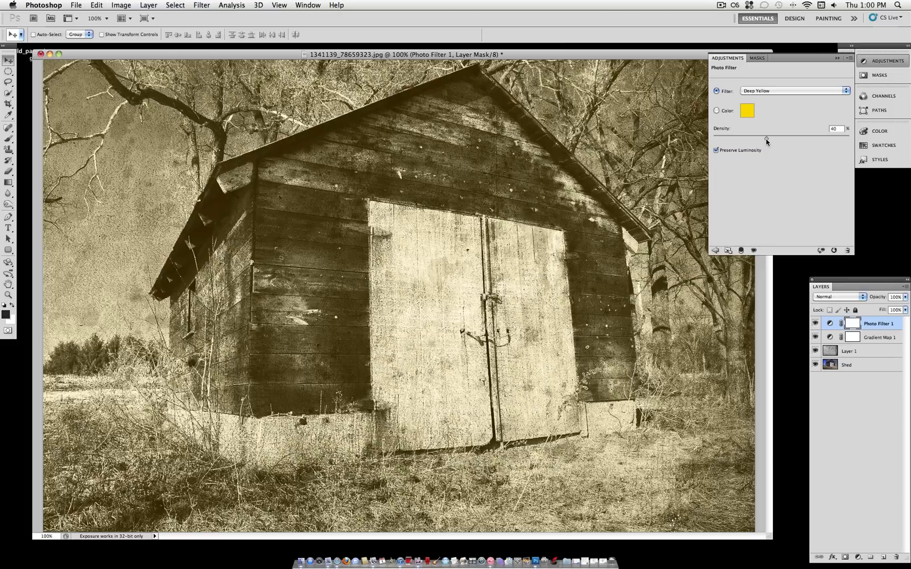
mouse_move(764, 141)
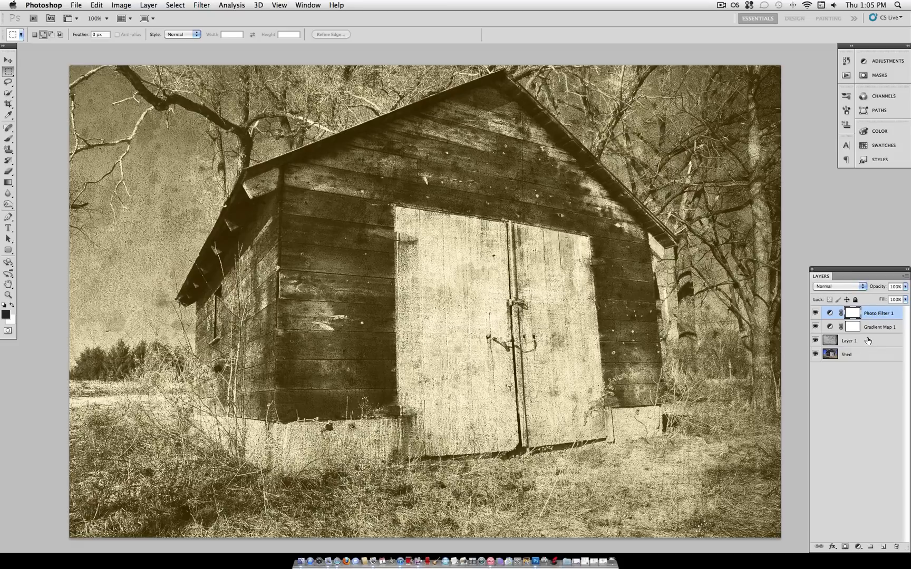
On a new layer, stroke the image edge with a 10 px tan inside border
click(149, 5)
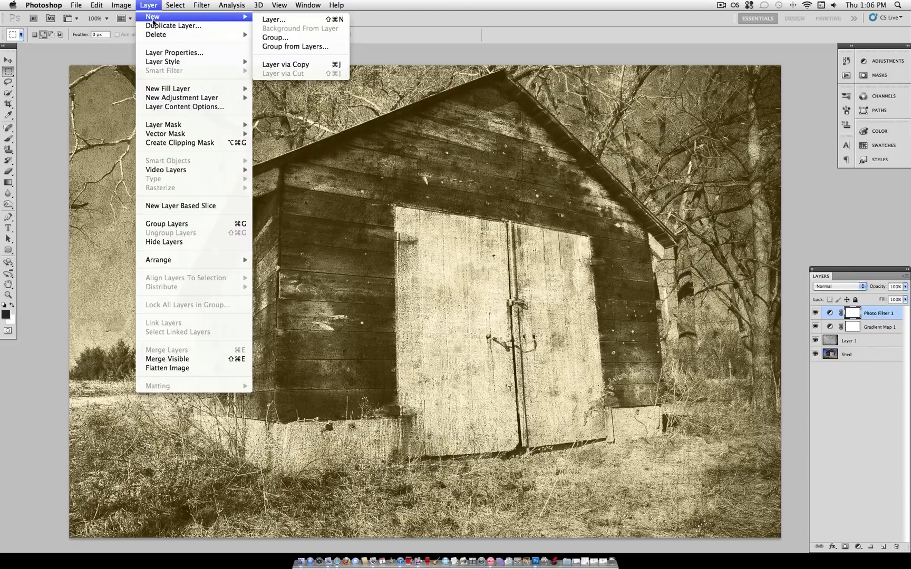
click(272, 19)
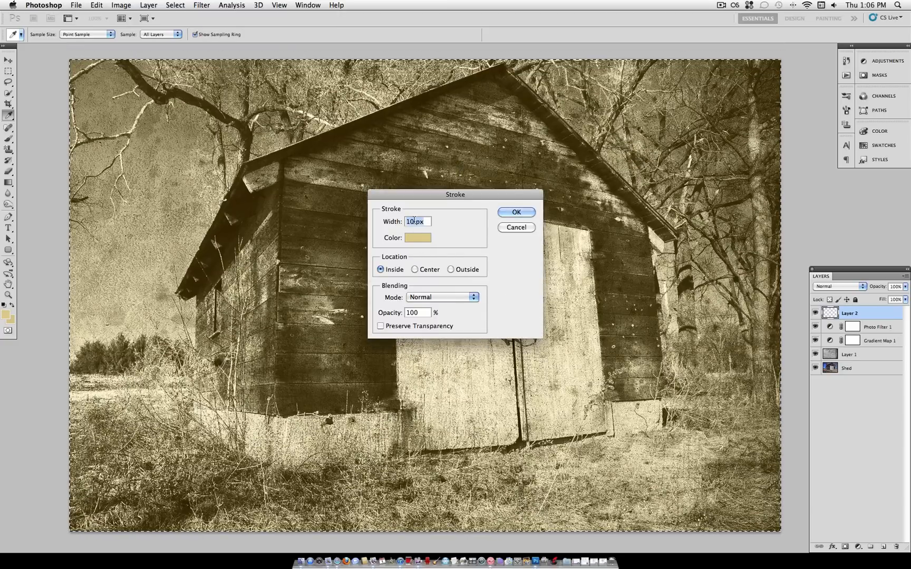
click(417, 237)
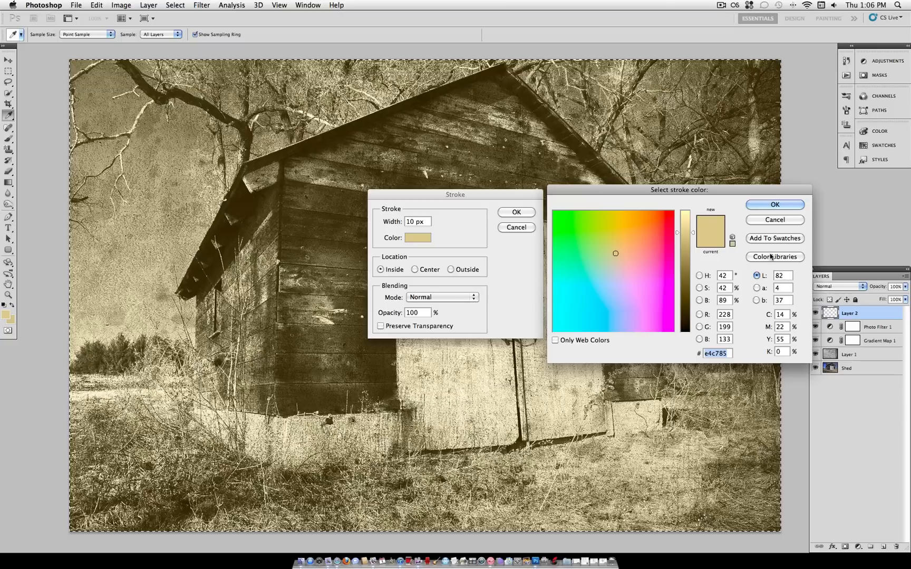
click(774, 205)
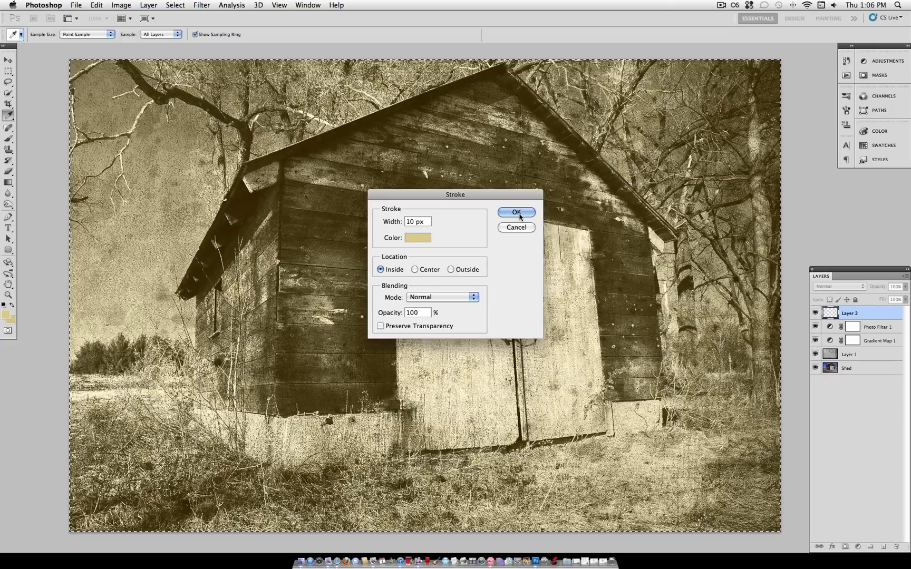
click(516, 212)
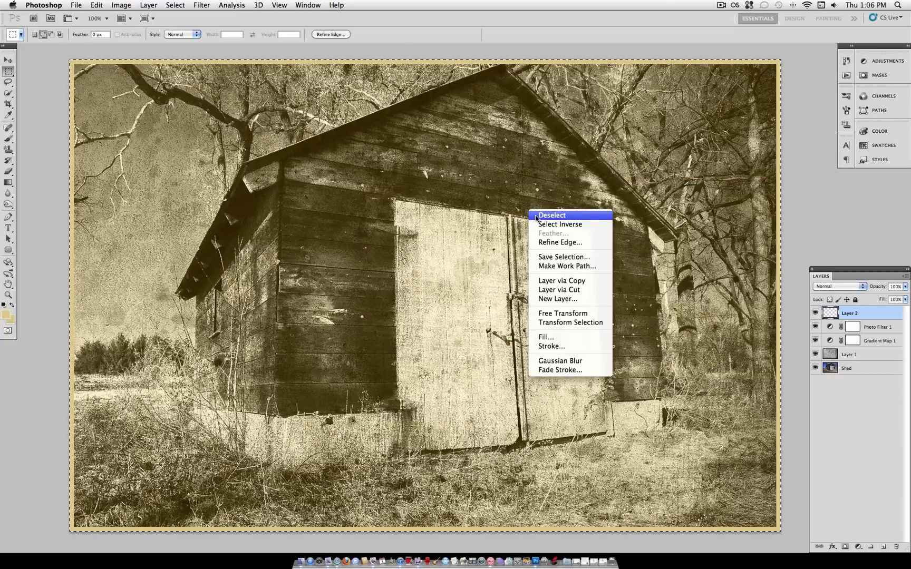
Deselect and Gaussian-blur the border layer with a radius of about 50 px
click(551, 215)
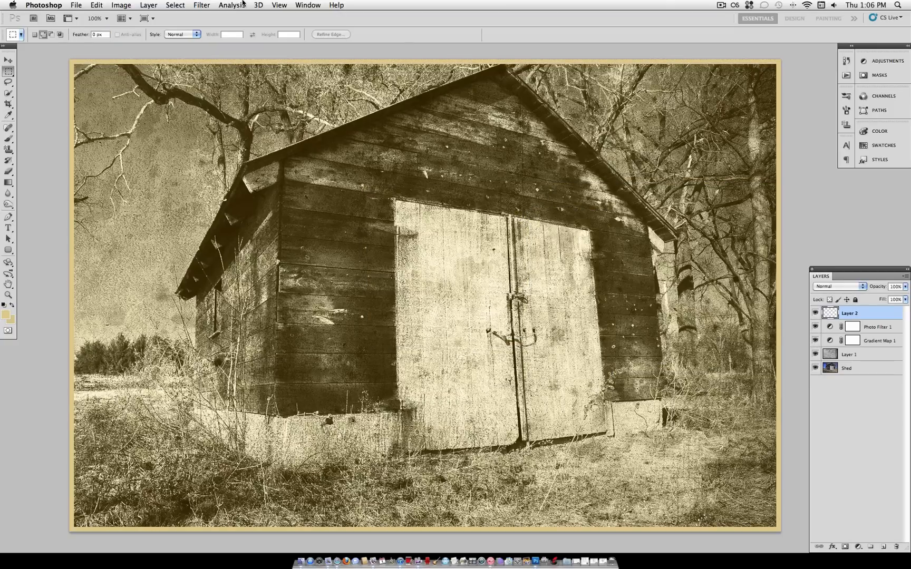
click(202, 4)
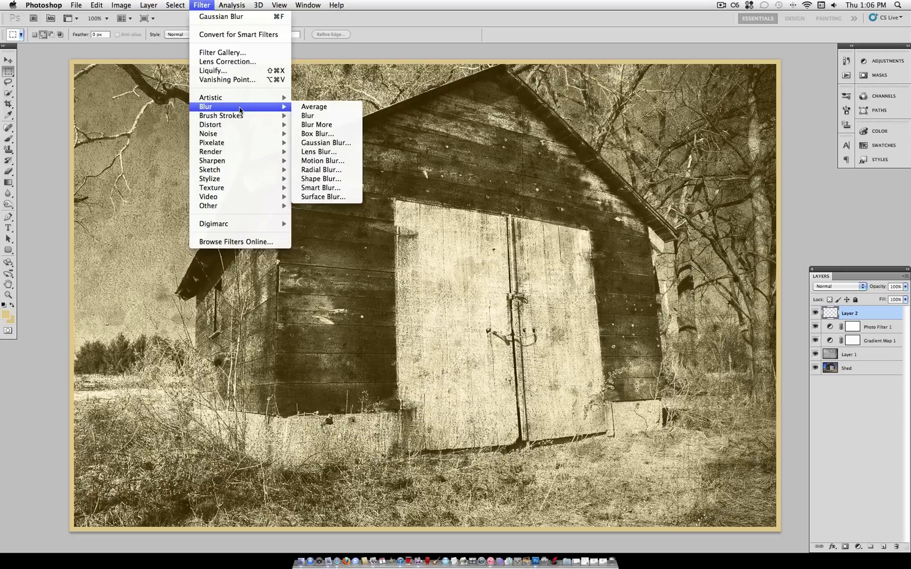
click(325, 142)
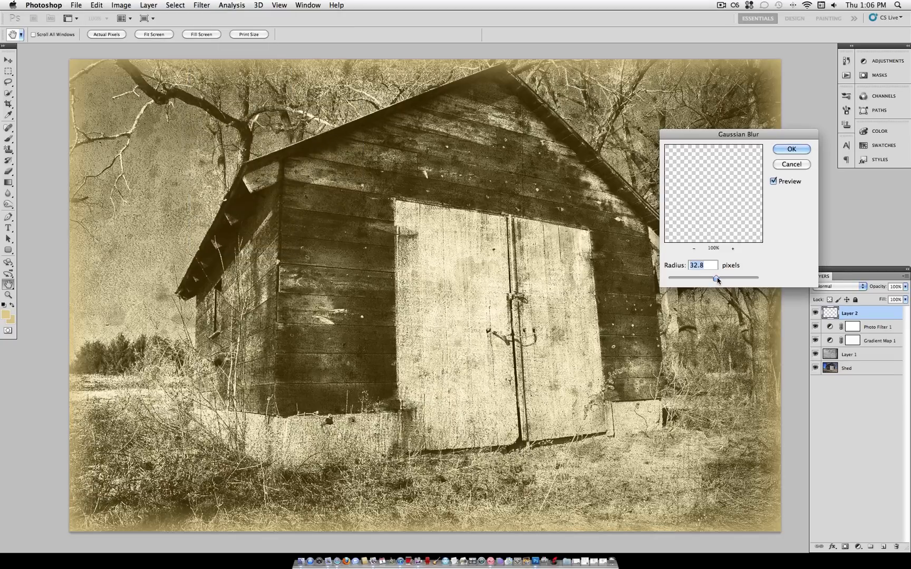
drag(716, 279, 724, 278)
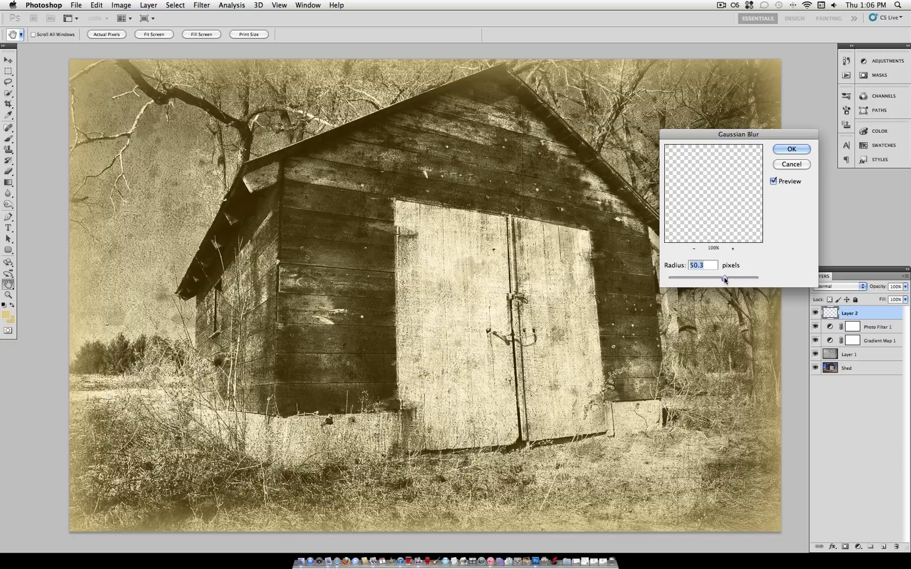
click(789, 150)
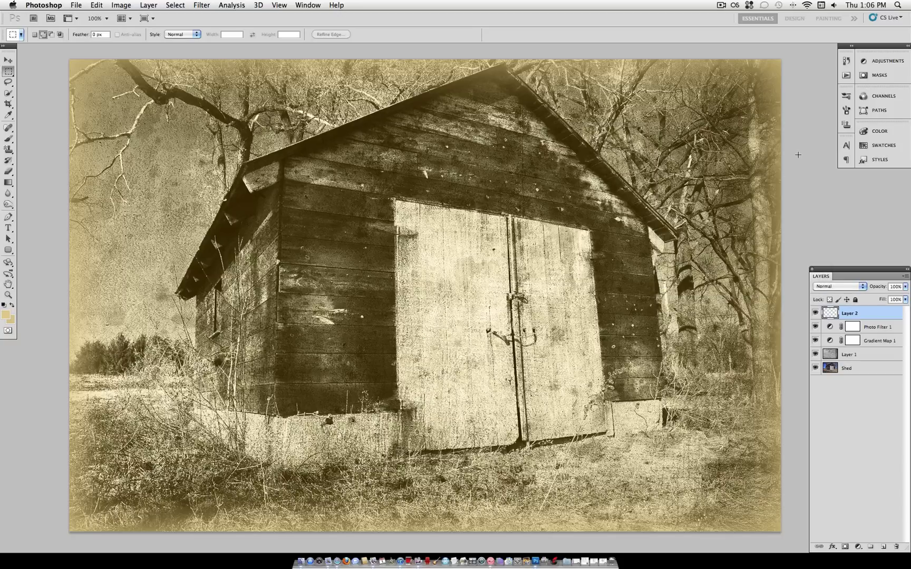
Set the blurred border layer's blend mode to Screen
click(838, 286)
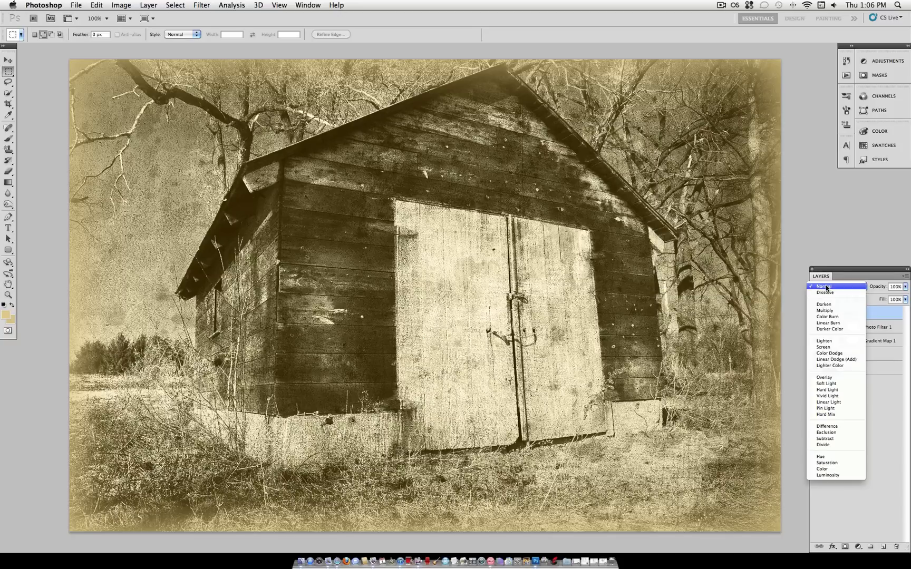
click(823, 347)
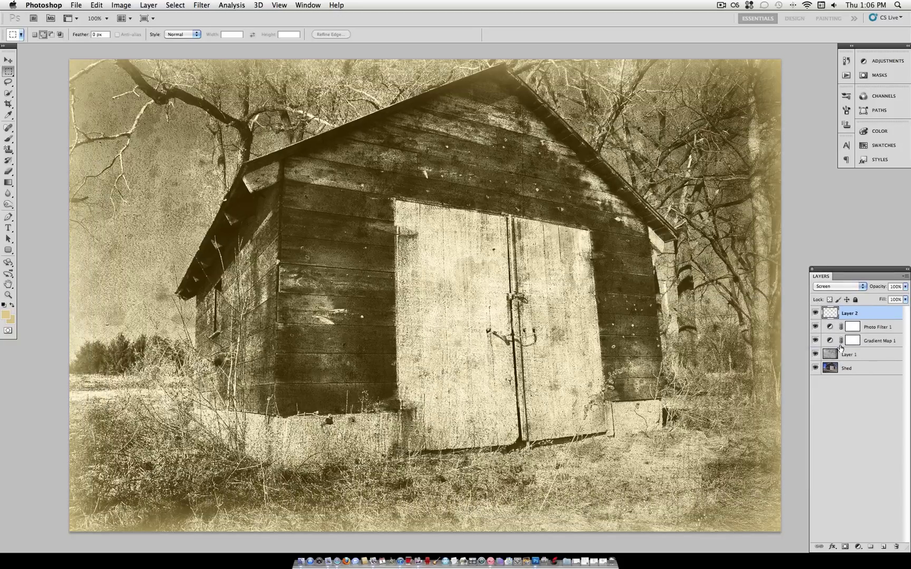
mouse_move(841, 340)
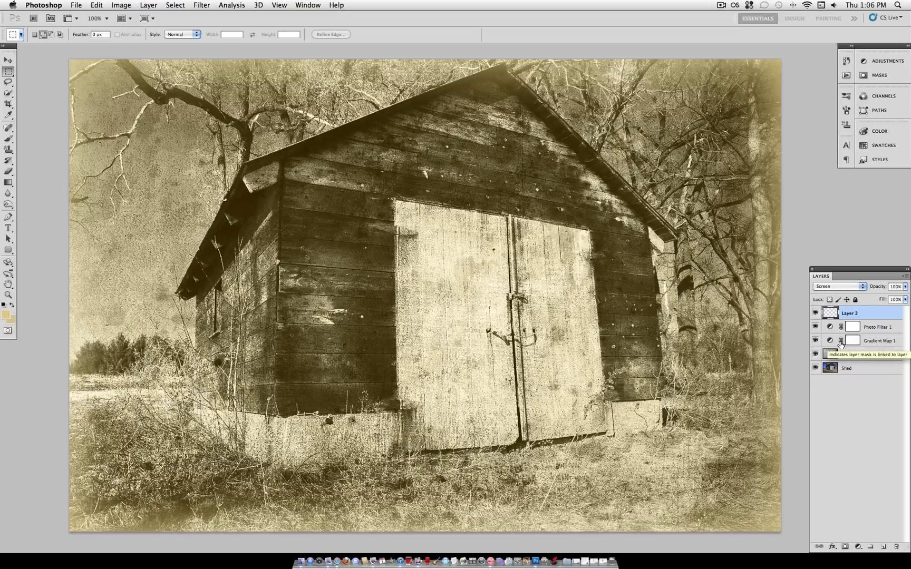